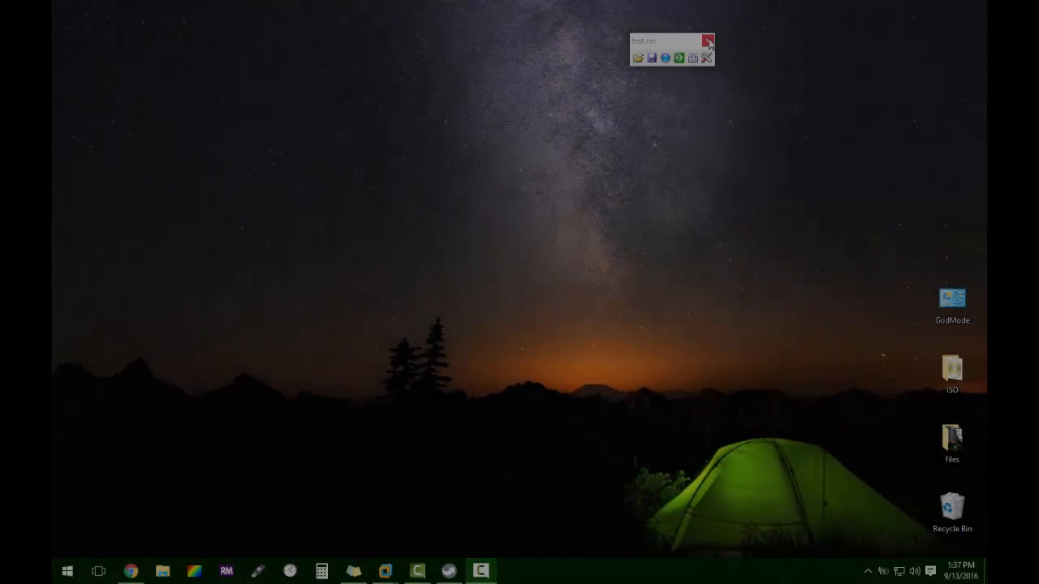
- Close the floating TinyTask toolbar, leaving the desktop clear
{"action": "left_click", "coordinate": [708, 41]}
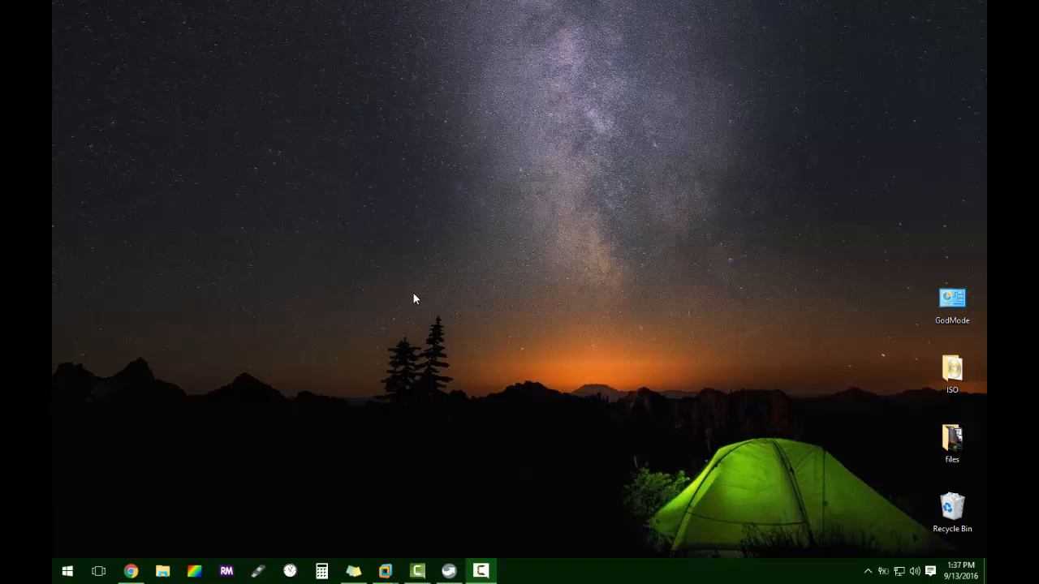
{"action": "mouse_move", "coordinate": [442, 479]}
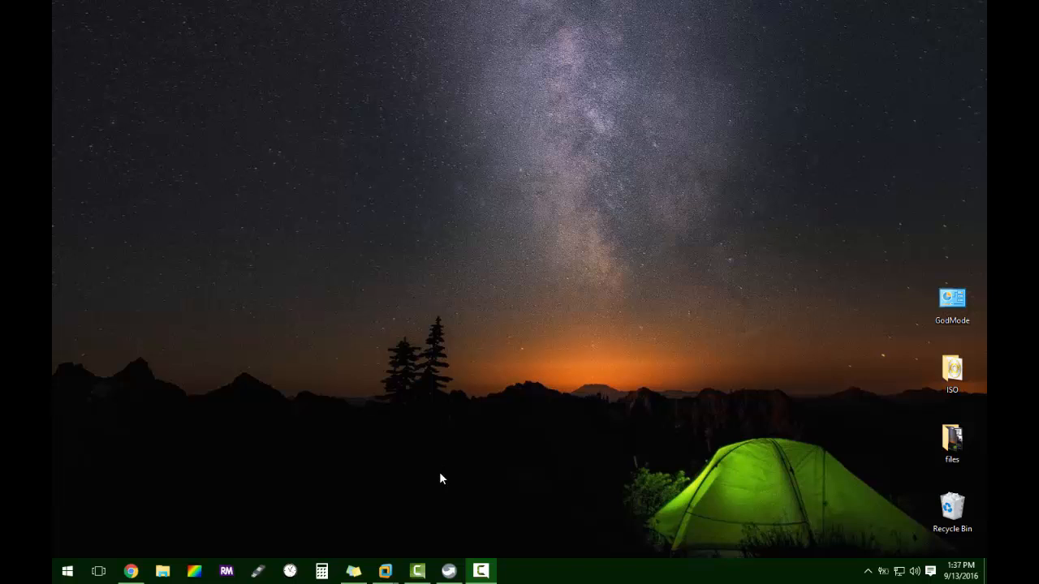
- Search the PortableApps.com menu for 'tiny' to relaunch TinyTask
{"action": "left_click", "coordinate": [448, 572]}
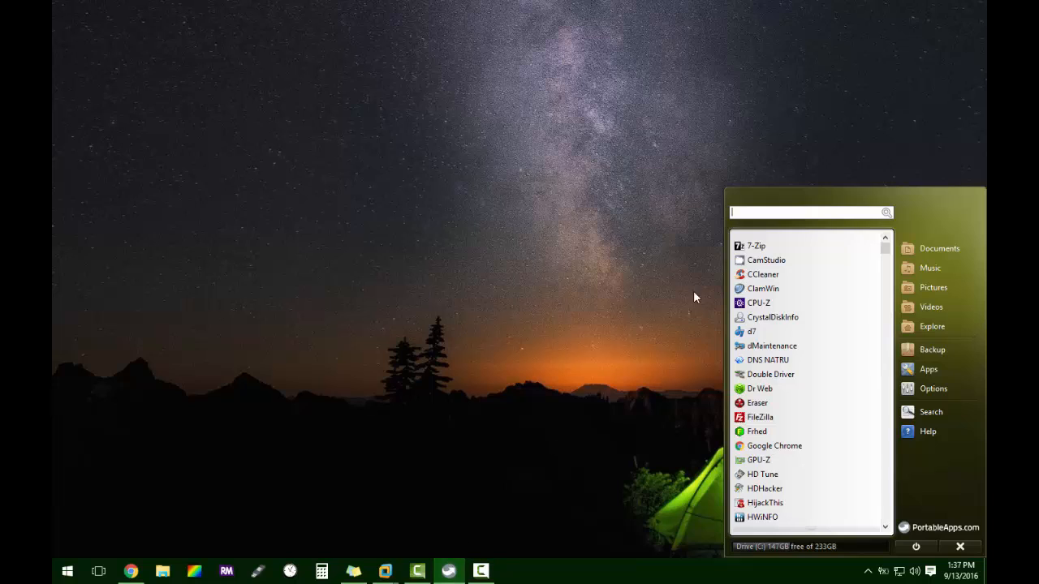
{"action": "mouse_move", "coordinate": [782, 215]}
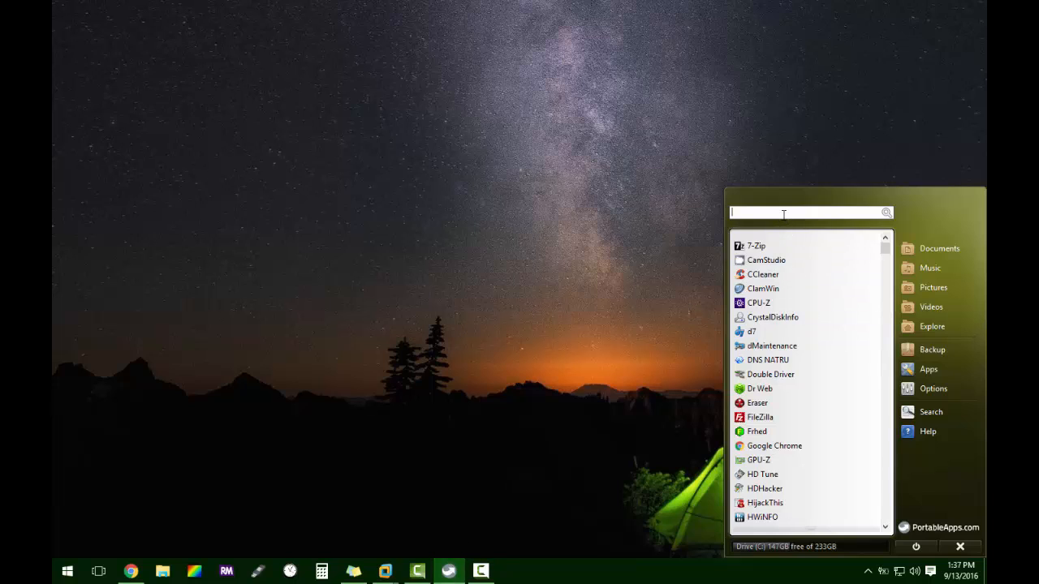
{"action": "type", "text": "tiny"}
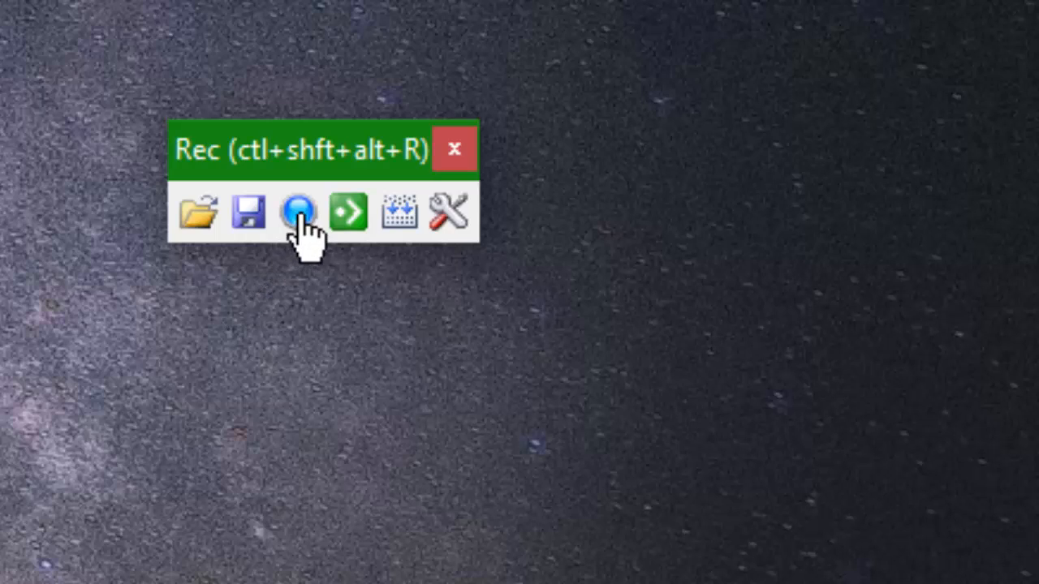
- Record opening System properties via Start search 'thi', closing it, then launching Notepad
{"action": "left_click", "coordinate": [297, 211]}
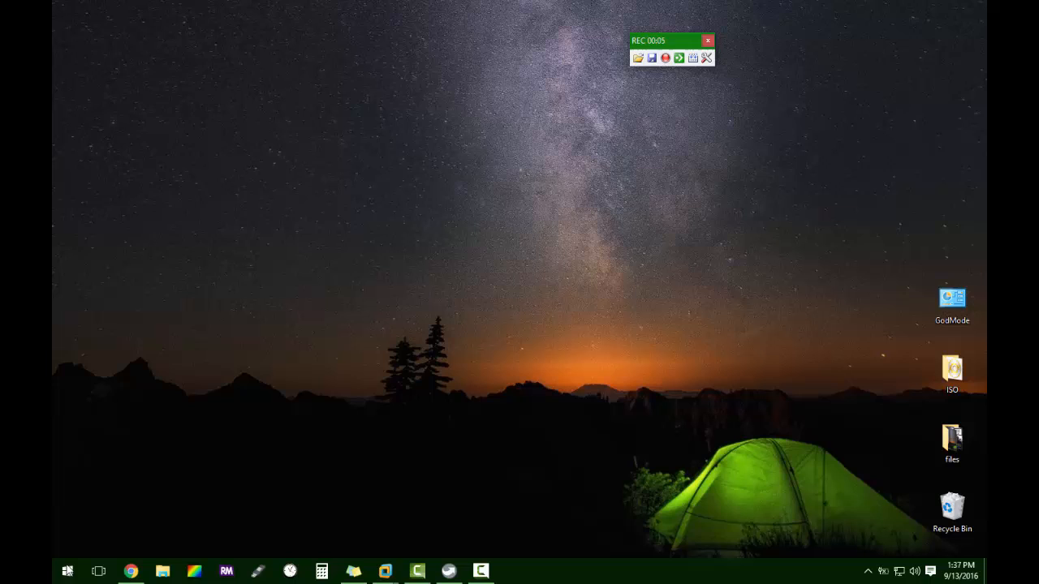
{"action": "left_click", "coordinate": [68, 571]}
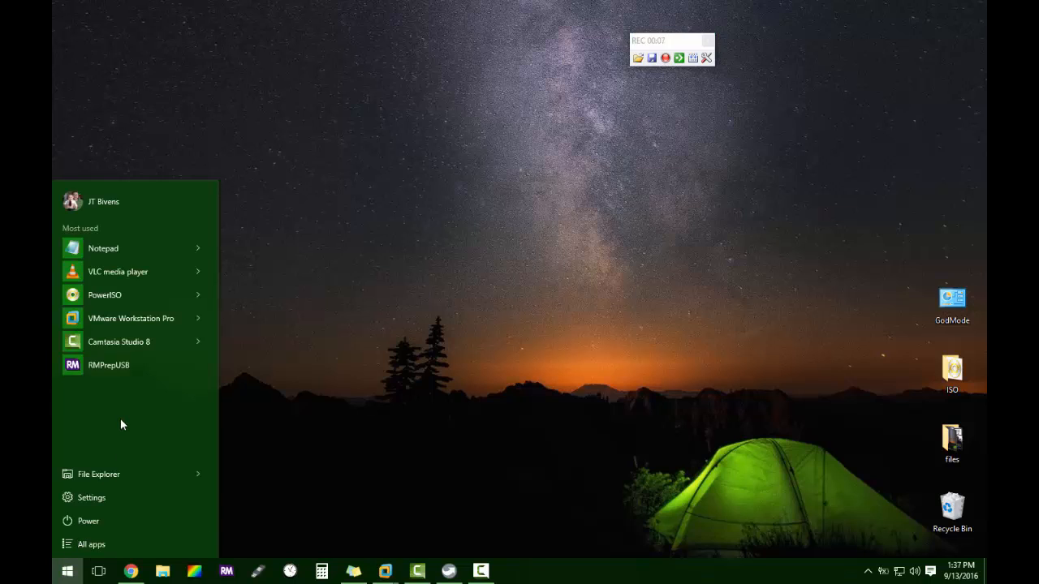
{"action": "type", "text": "thi"}
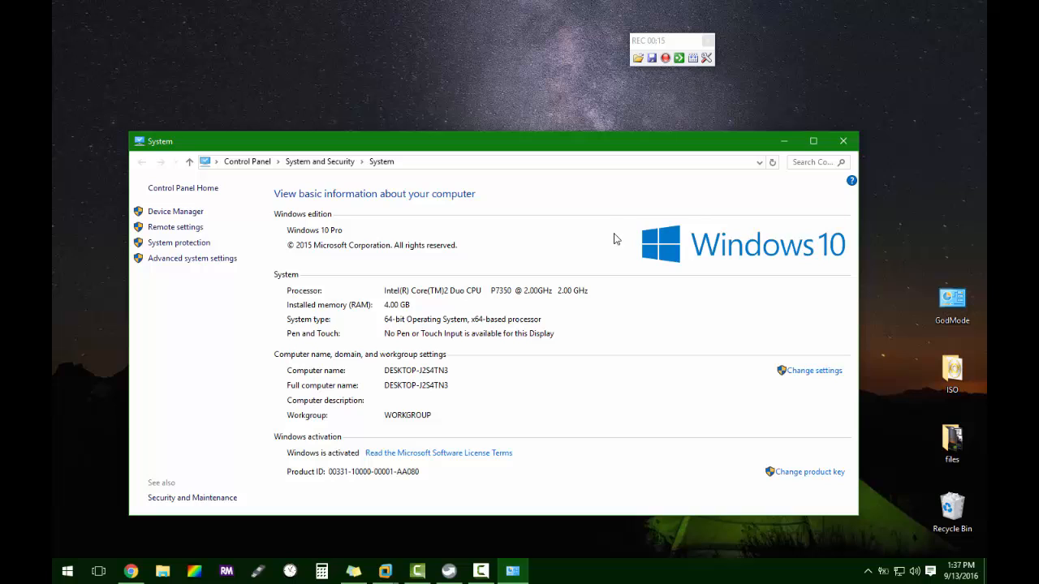
{"action": "left_click", "coordinate": [842, 139]}
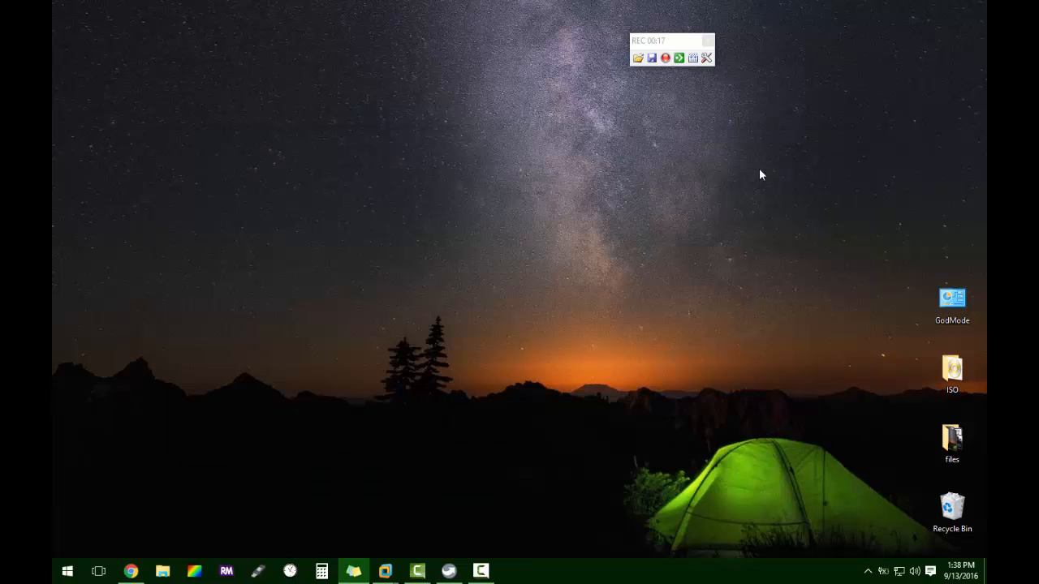
{"action": "left_click", "coordinate": [68, 571]}
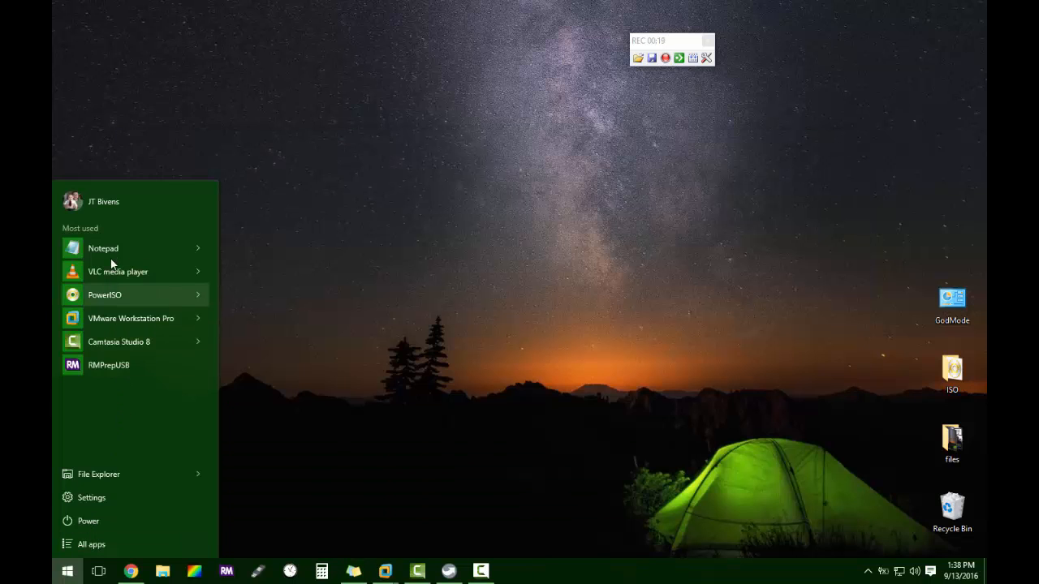
{"action": "left_click", "coordinate": [104, 248]}
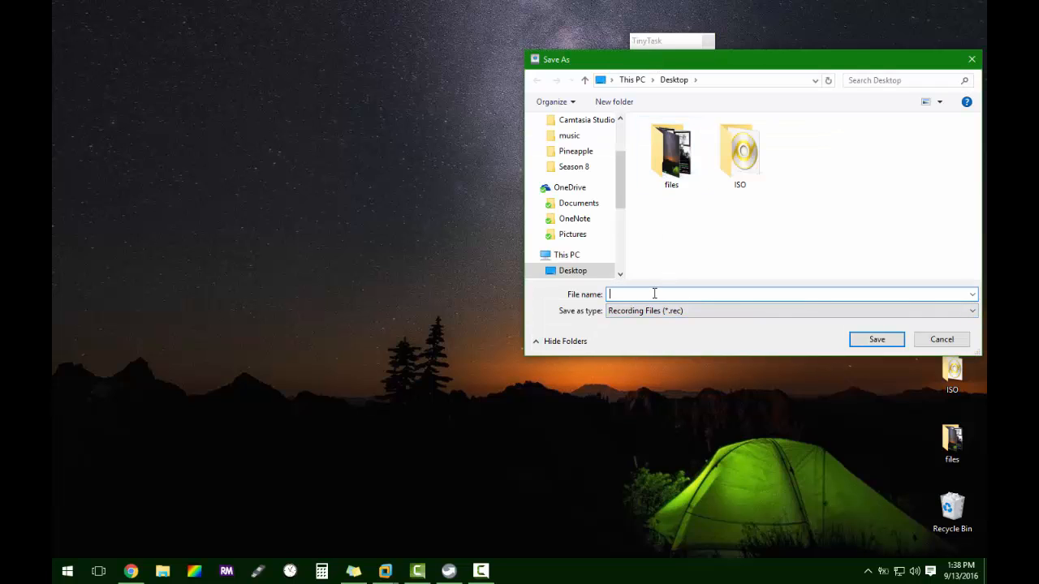
- Save the recording on the desktop under the name 'test'
{"action": "type", "text": "test"}
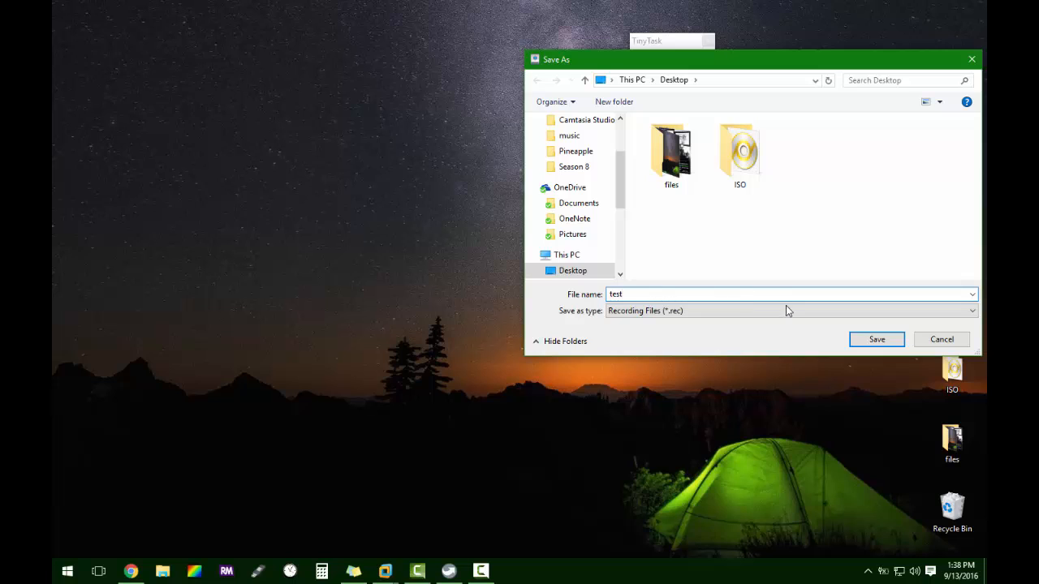
{"action": "left_click", "coordinate": [877, 339]}
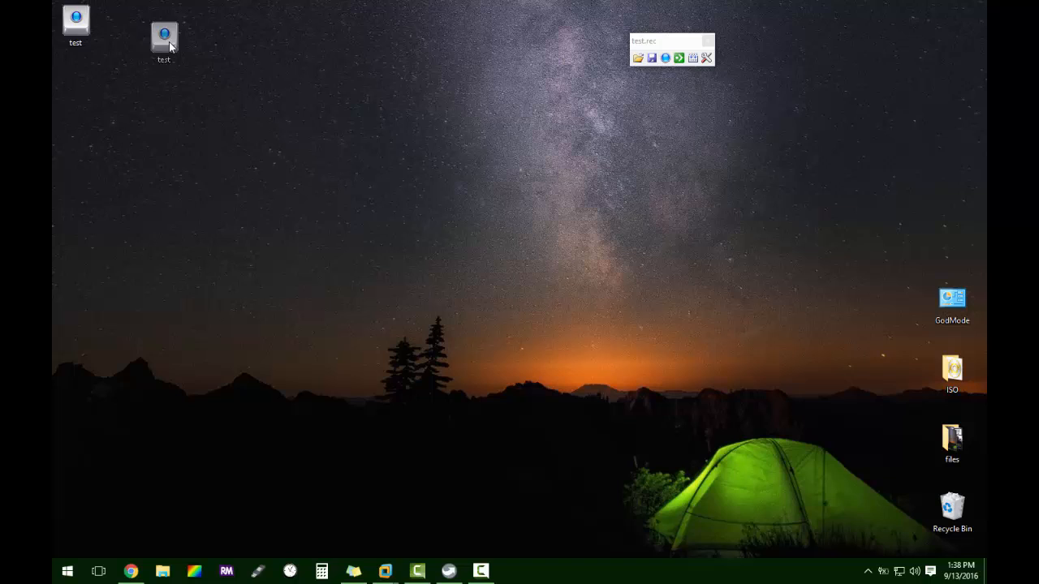
{"action": "mouse_move", "coordinate": [170, 36]}
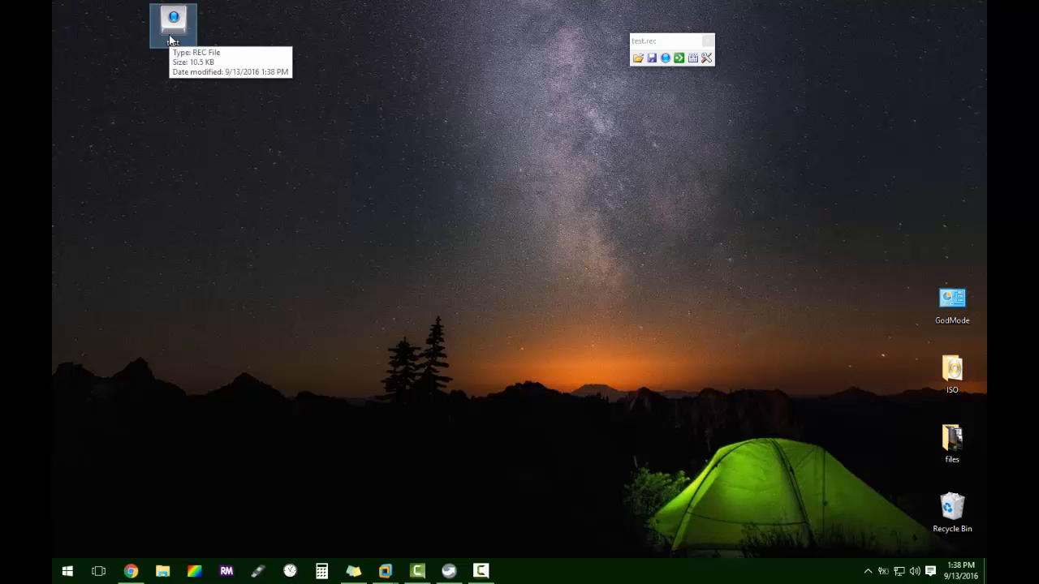
{"action": "mouse_move", "coordinate": [584, 45]}
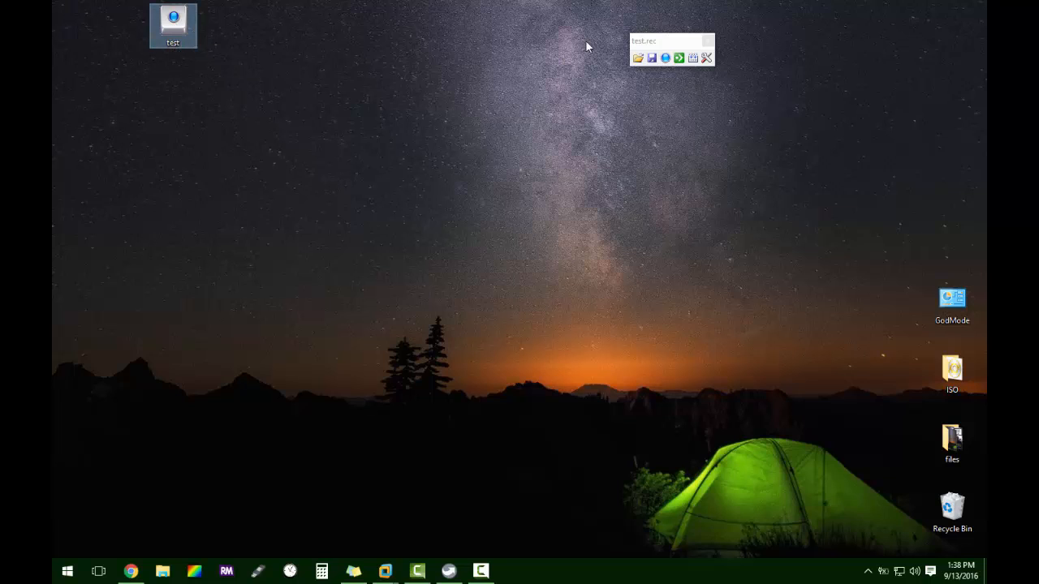
- Close TinyTask and launch the saved test.rec from the desktop to play it back
{"action": "left_click", "coordinate": [708, 40]}
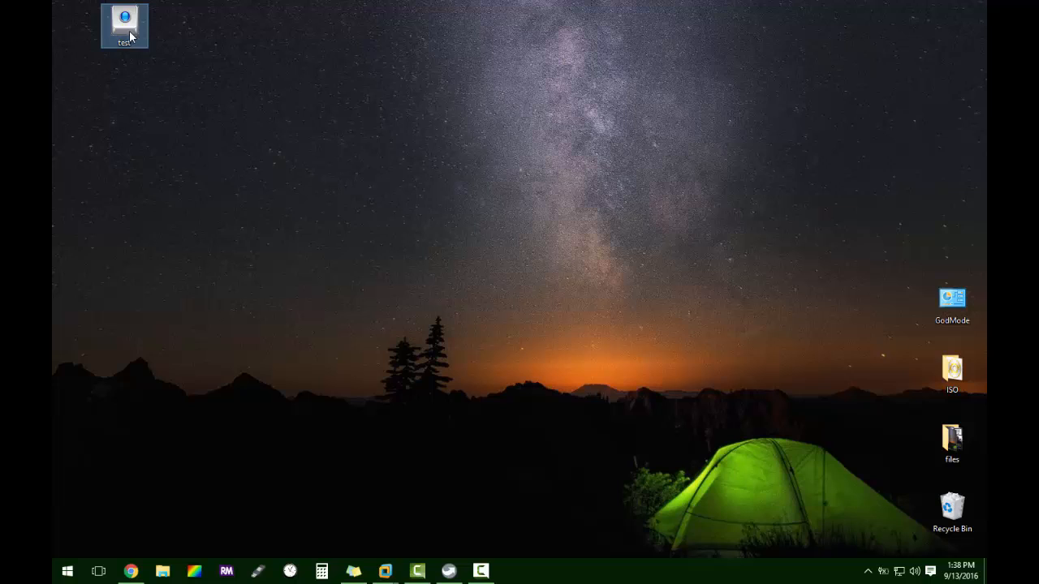
{"action": "double_click", "coordinate": [123, 19]}
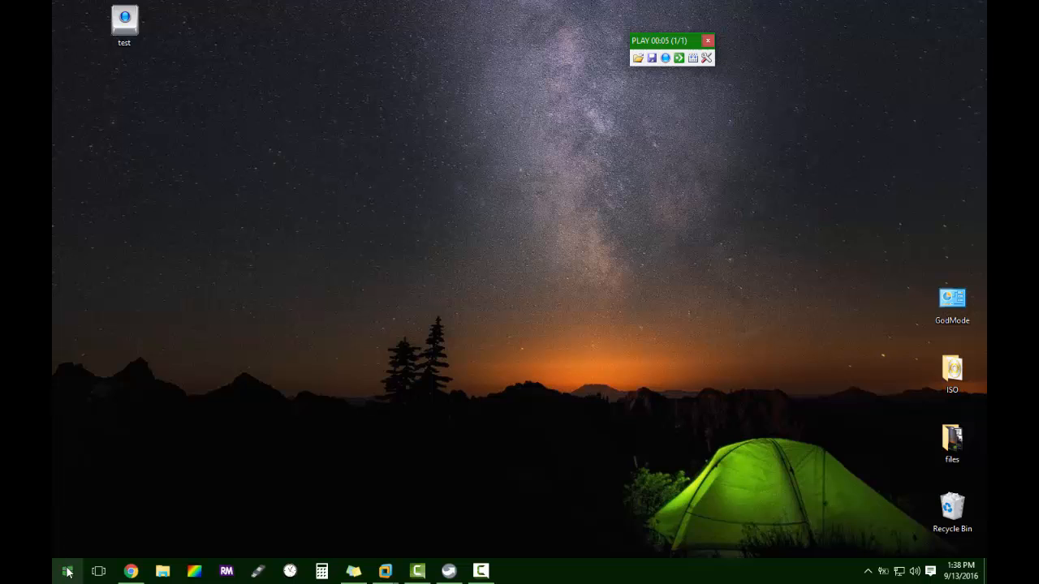
- Let playback replay the System properties and Notepad steps, then close both windows
{"action": "left_click", "coordinate": [68, 571]}
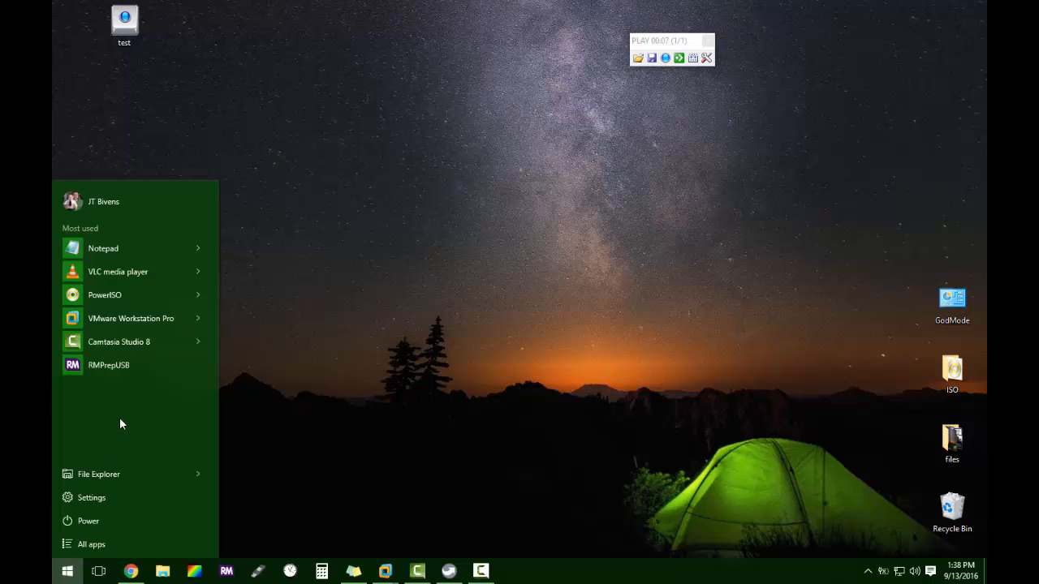
{"action": "type", "text": "this"}
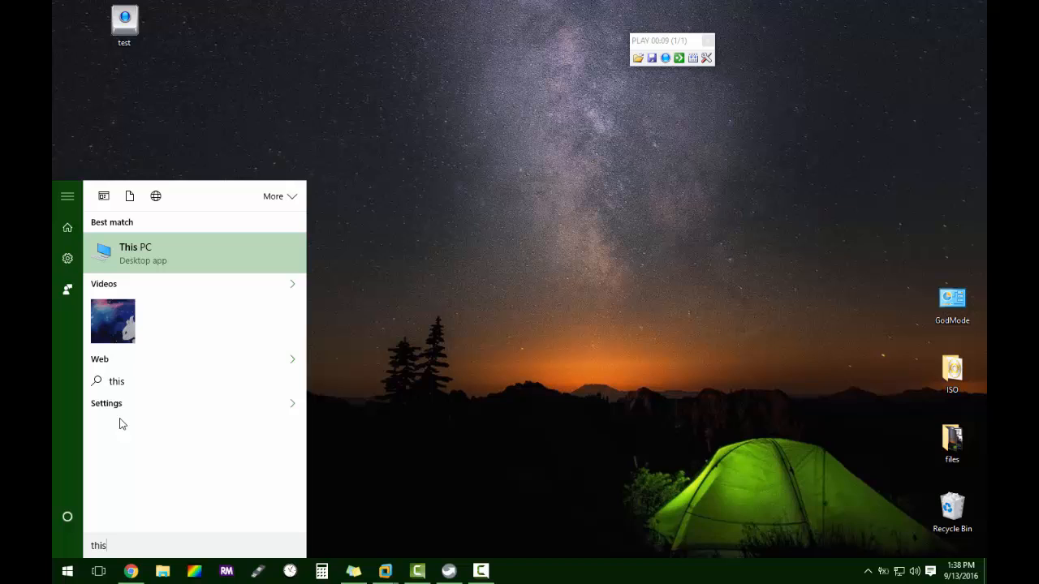
{"action": "mouse_move", "coordinate": [138, 260]}
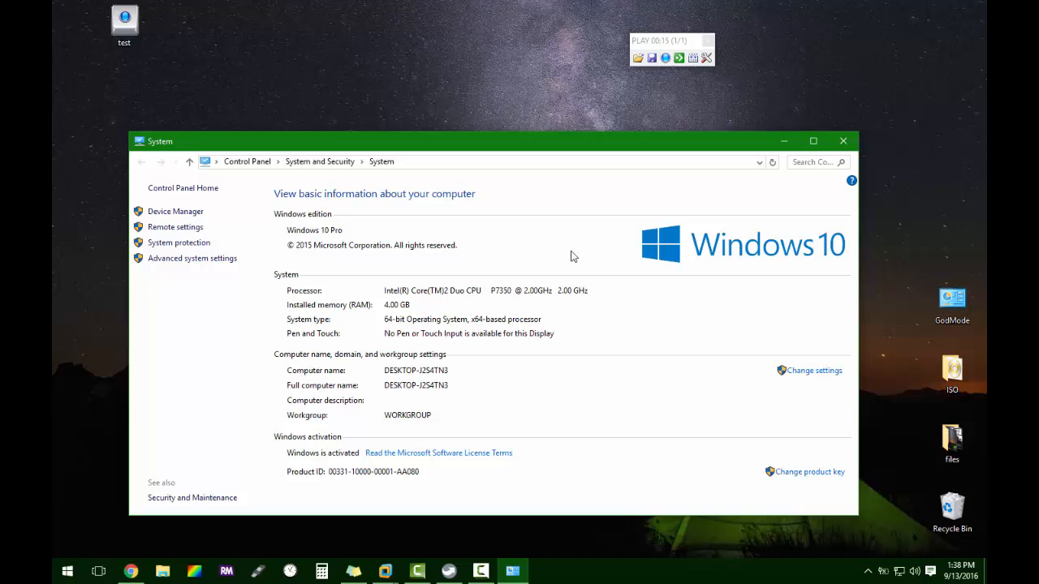
{"action": "left_click", "coordinate": [843, 140]}
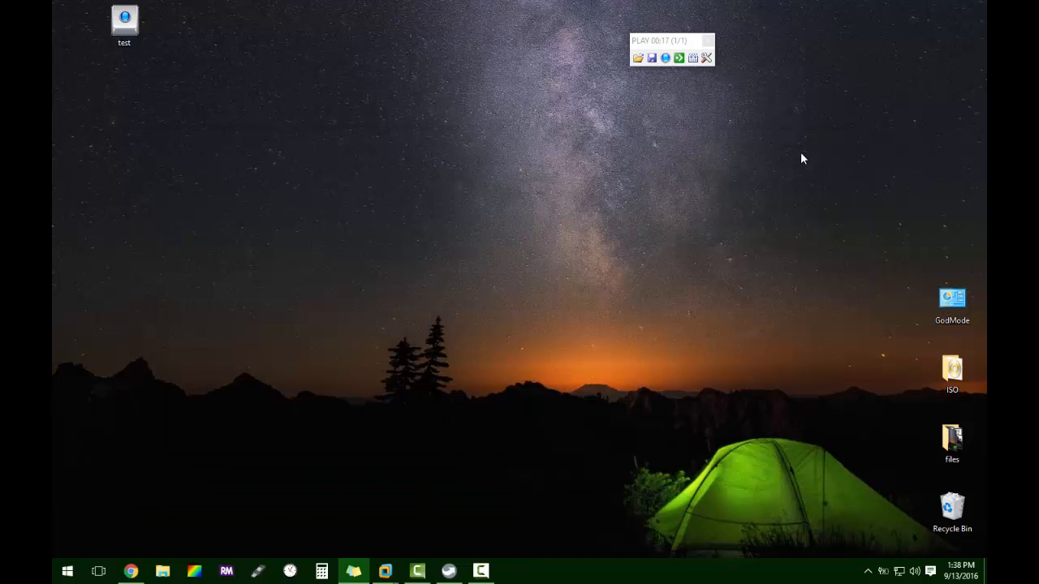
{"action": "left_click", "coordinate": [68, 572]}
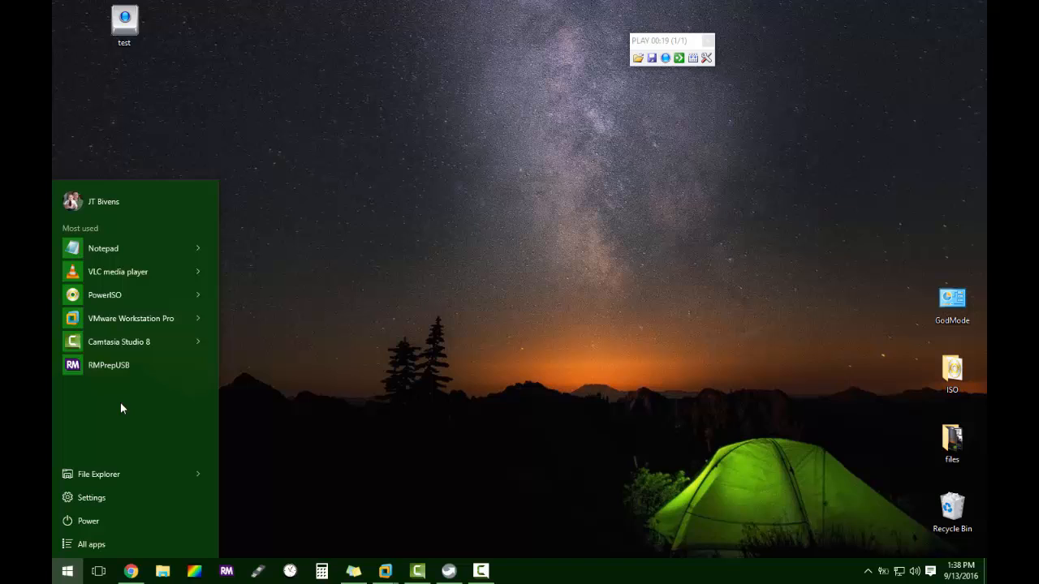
{"action": "left_click", "coordinate": [104, 248]}
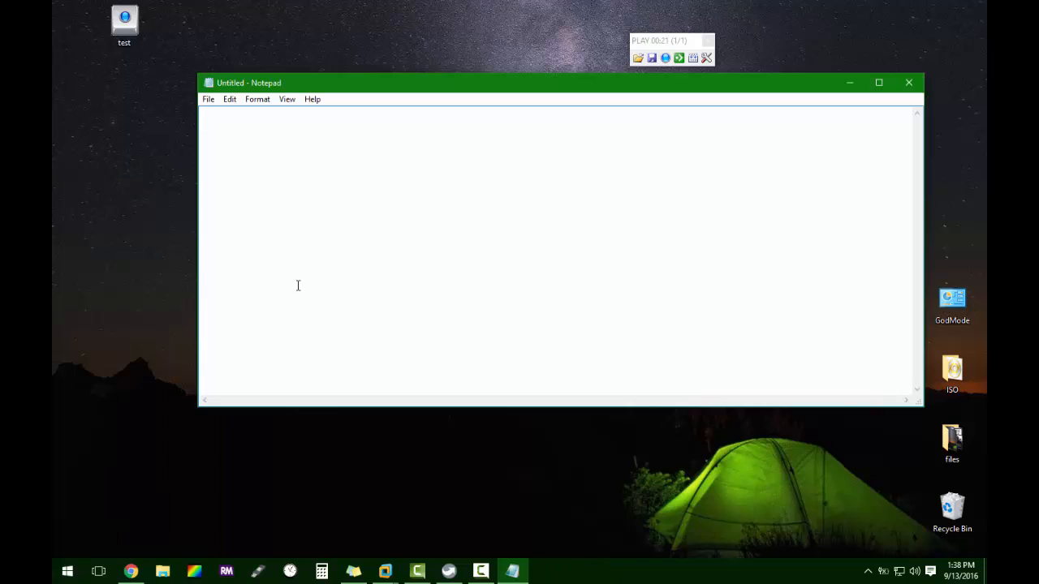
{"action": "mouse_move", "coordinate": [909, 82]}
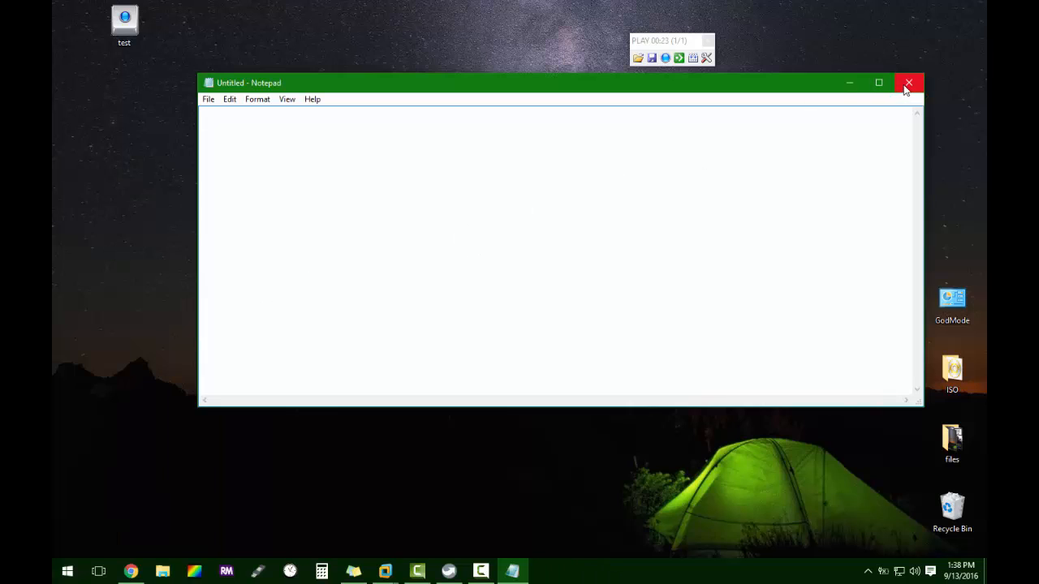
{"action": "left_click", "coordinate": [909, 83]}
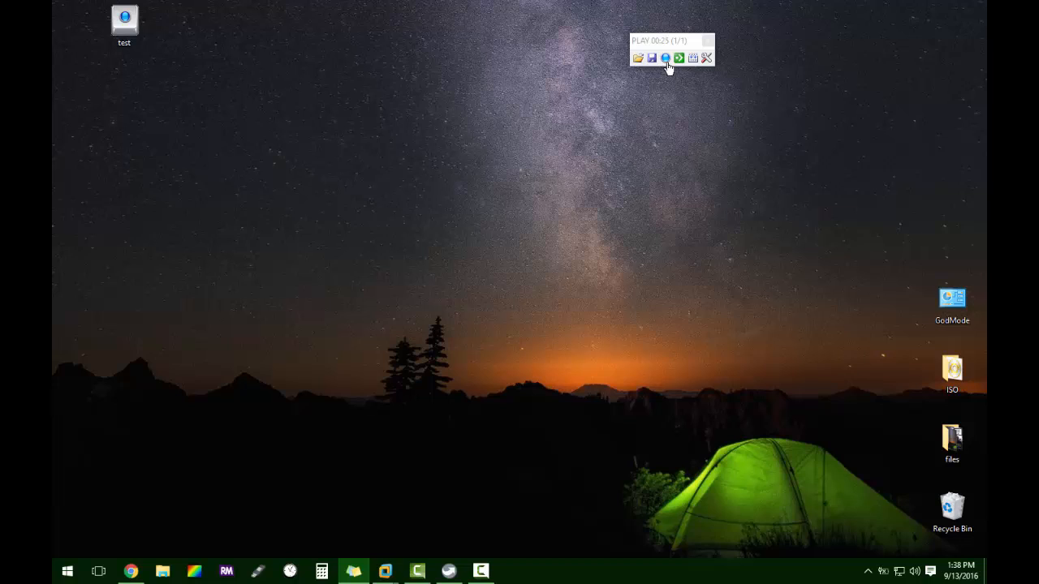
{"action": "left_click", "coordinate": [665, 59]}
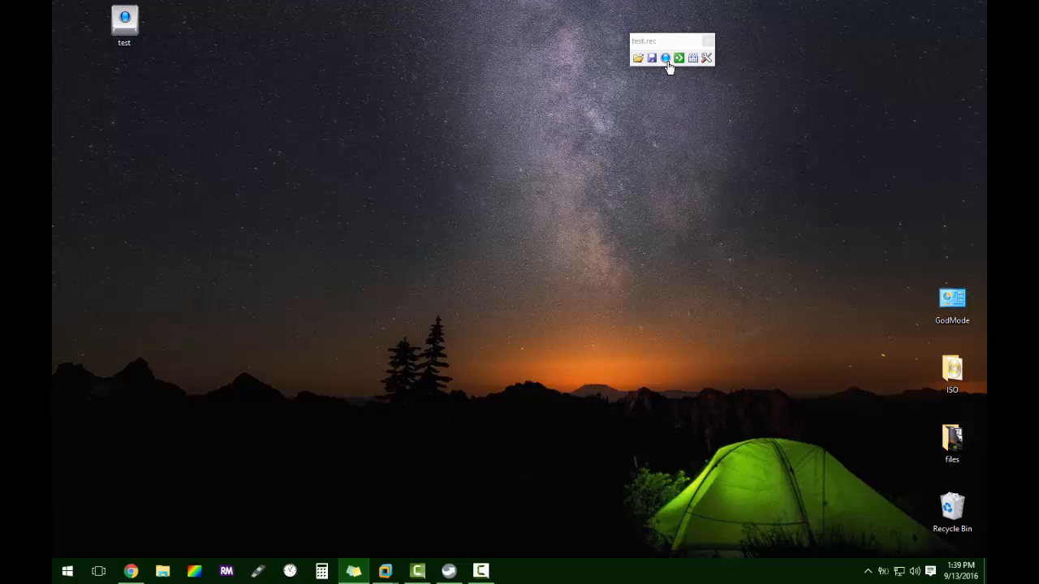
{"action": "mouse_move", "coordinate": [382, 73]}
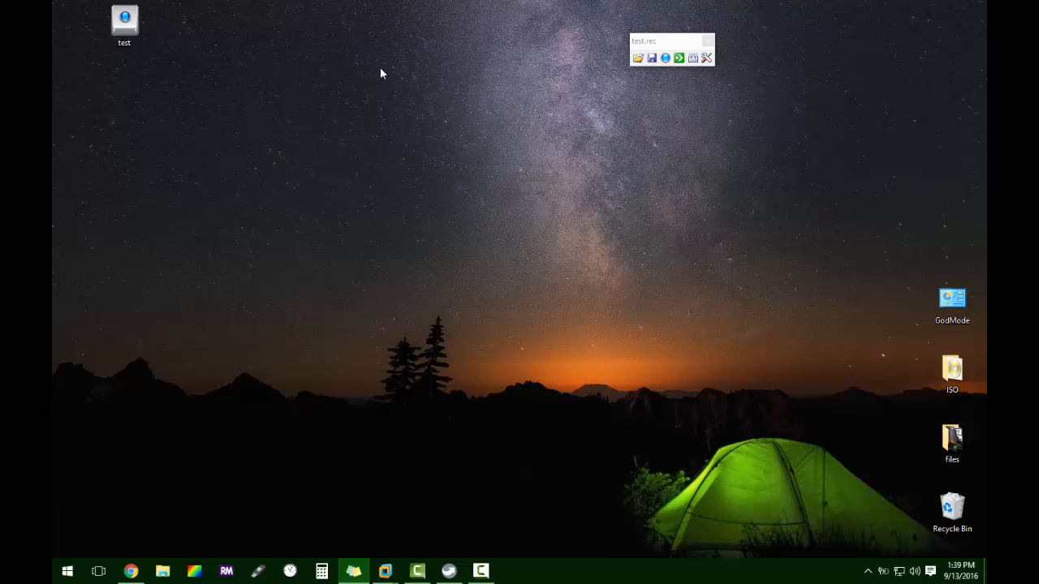
{"action": "mouse_move", "coordinate": [476, 49]}
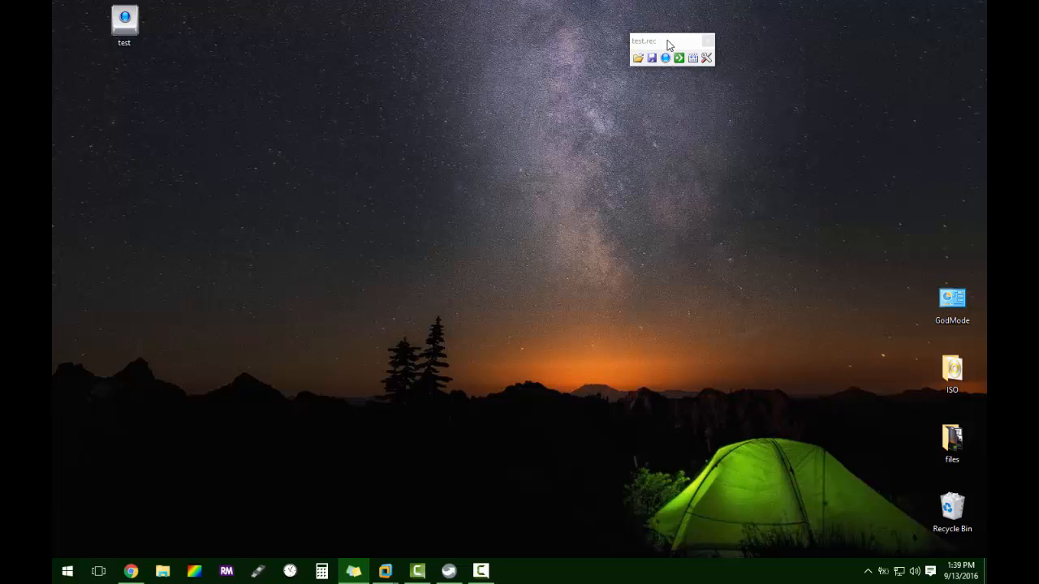
{"action": "mouse_move", "coordinate": [337, 65]}
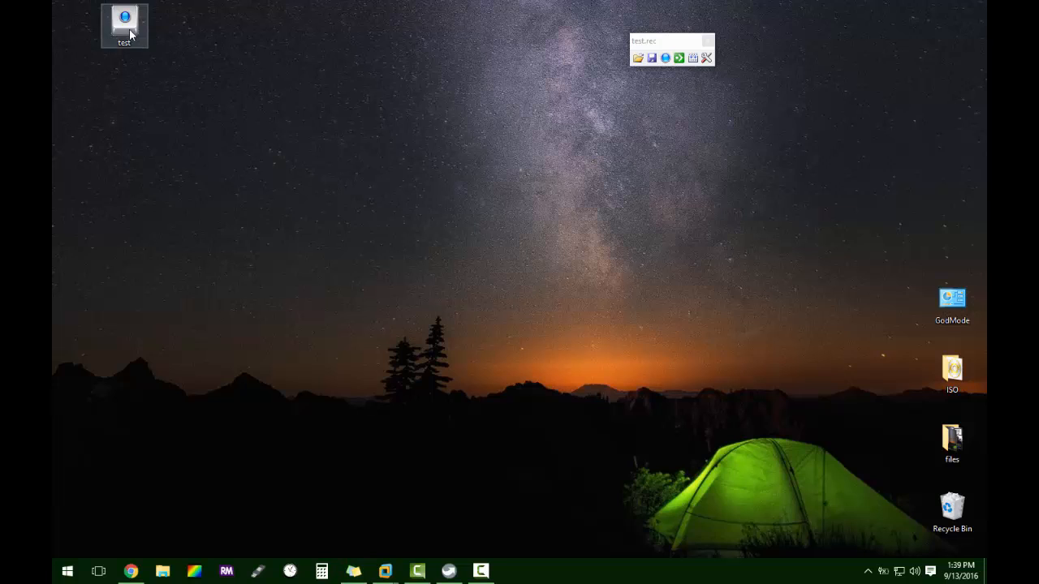
{"action": "right_click", "coordinate": [123, 24]}
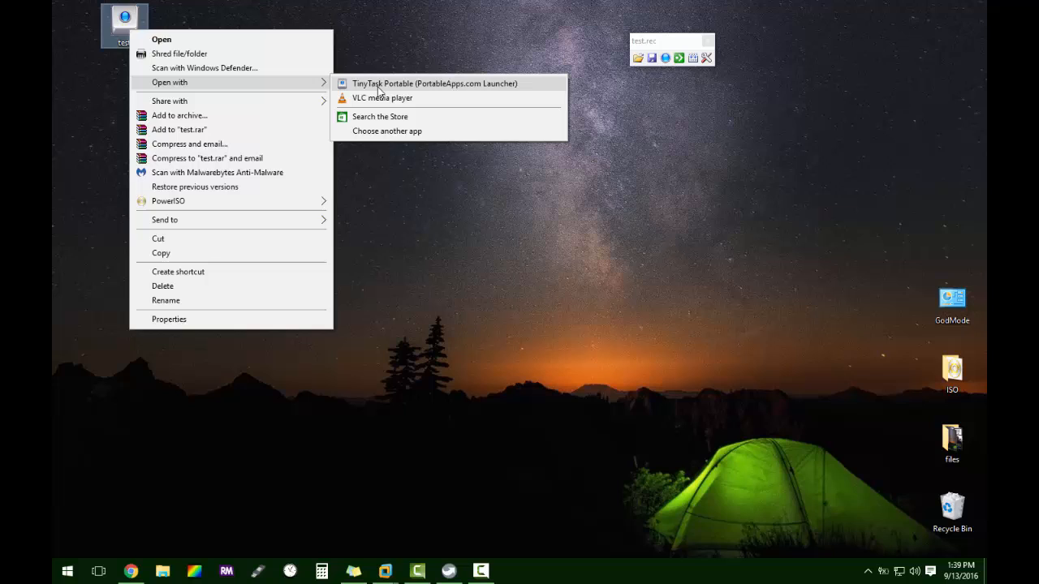
{"action": "left_click", "coordinate": [388, 204]}
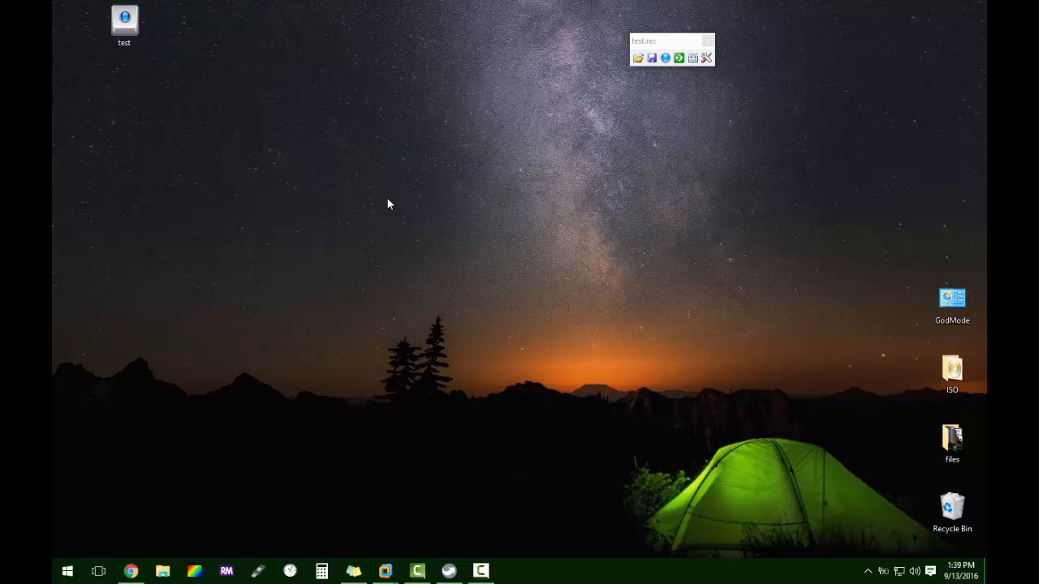
{"action": "mouse_move", "coordinate": [532, 253]}
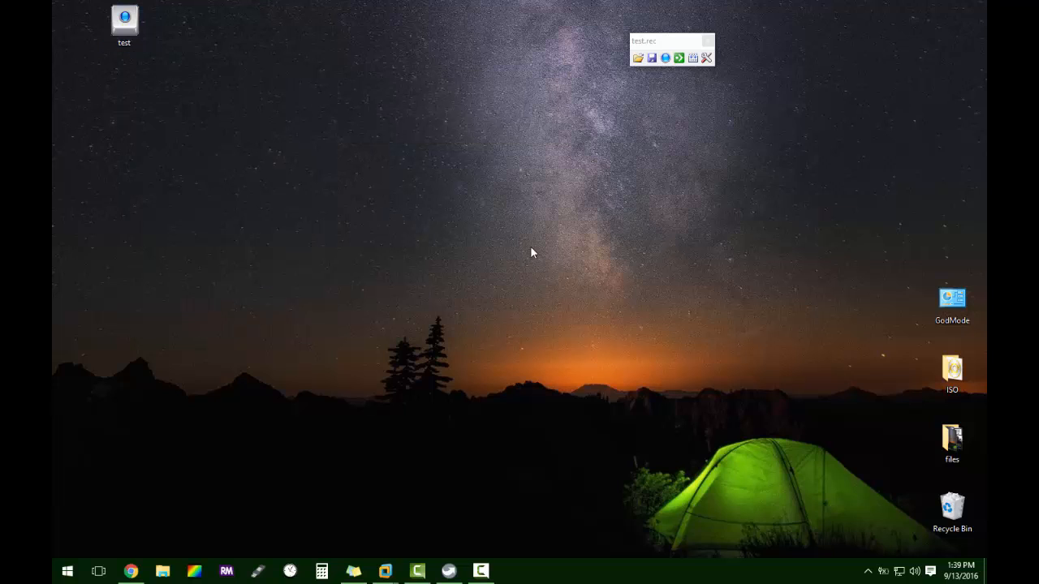